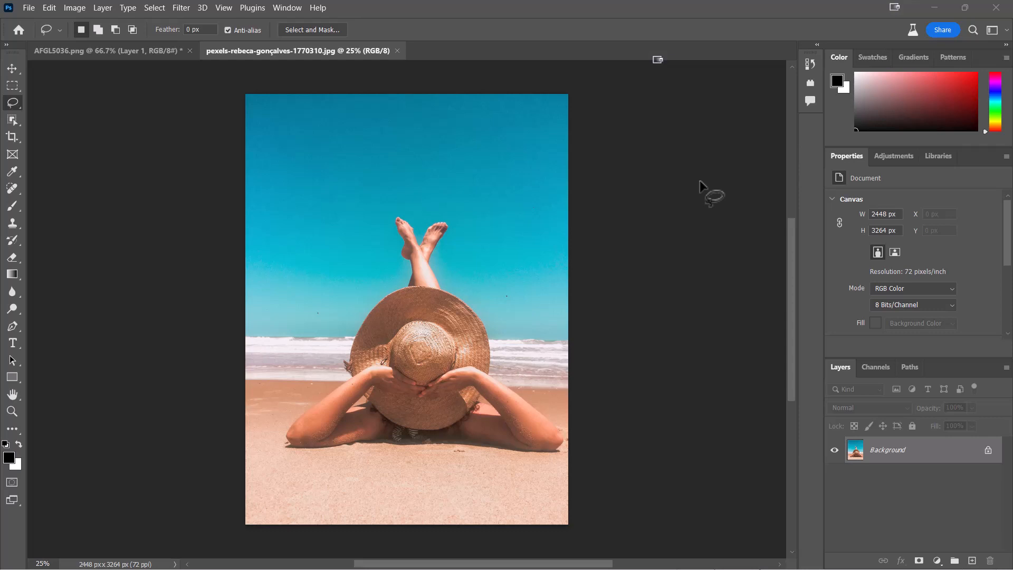
mouse_move(654, 251)
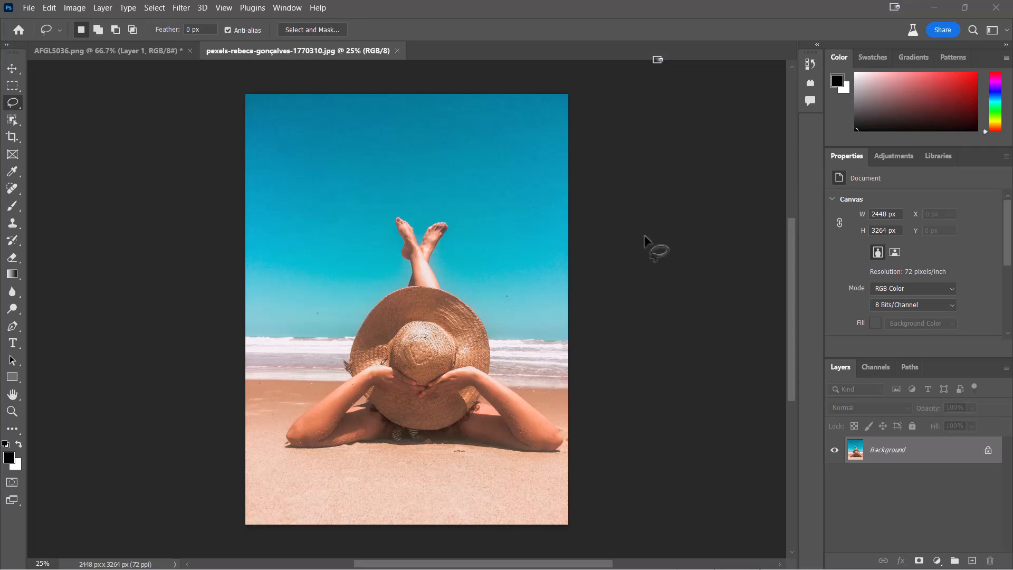
mouse_move(423, 216)
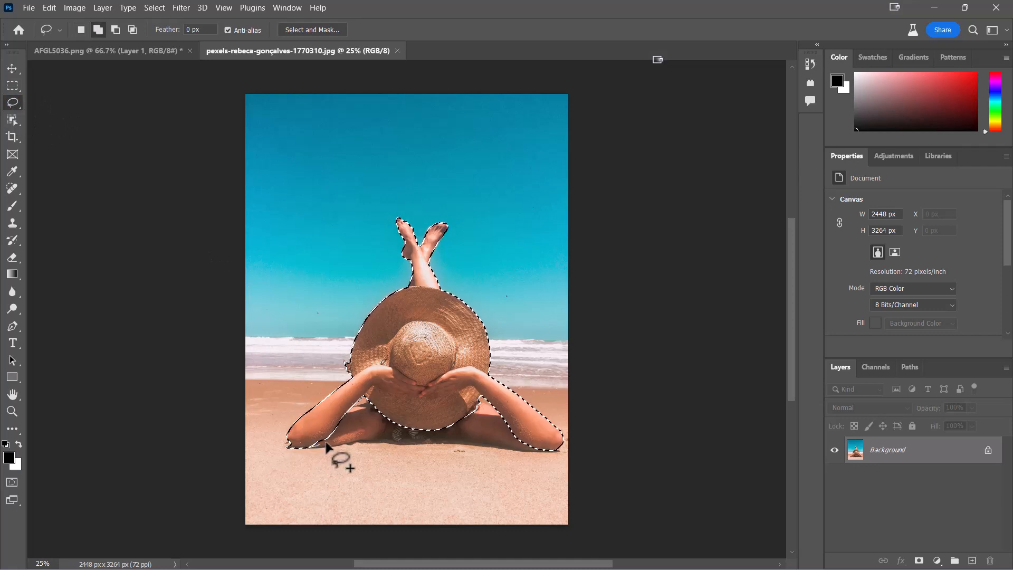
Lasso around the woman in the straw hat, then invert to select the beach.
drag(329, 446, 481, 455)
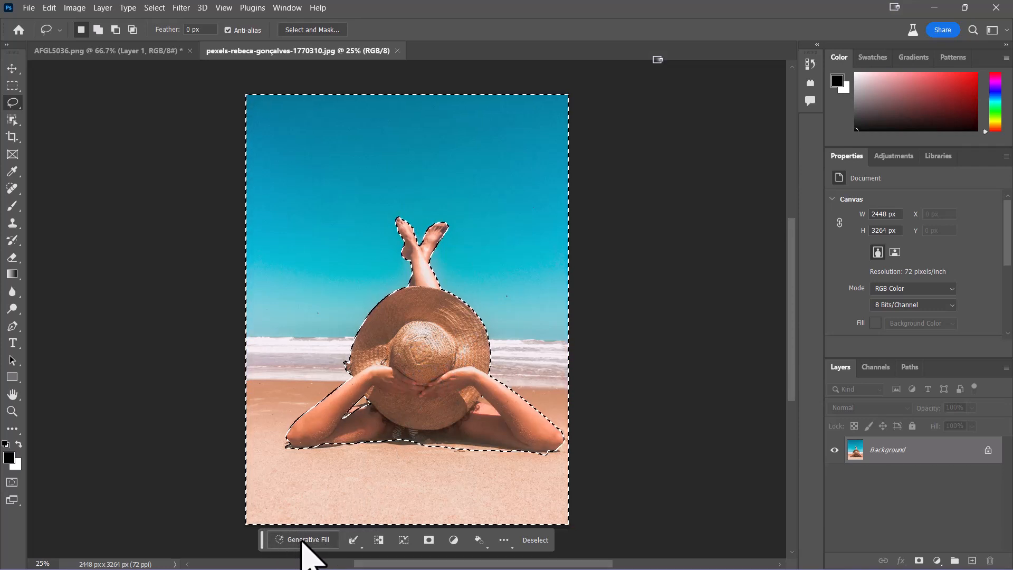
Run Generative Fill on the background with the prompt "Swimming pool".
click(303, 539)
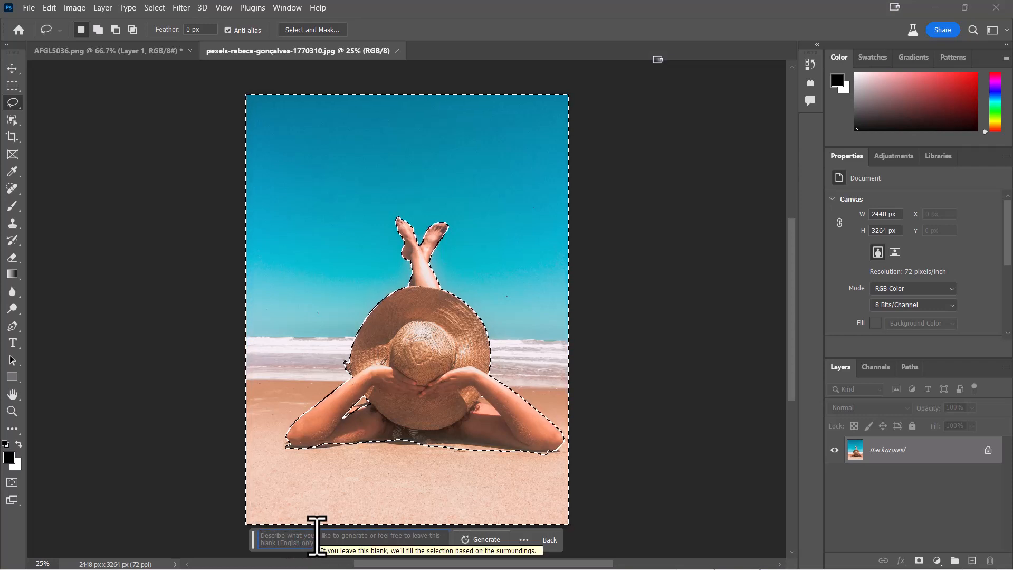
text(s)
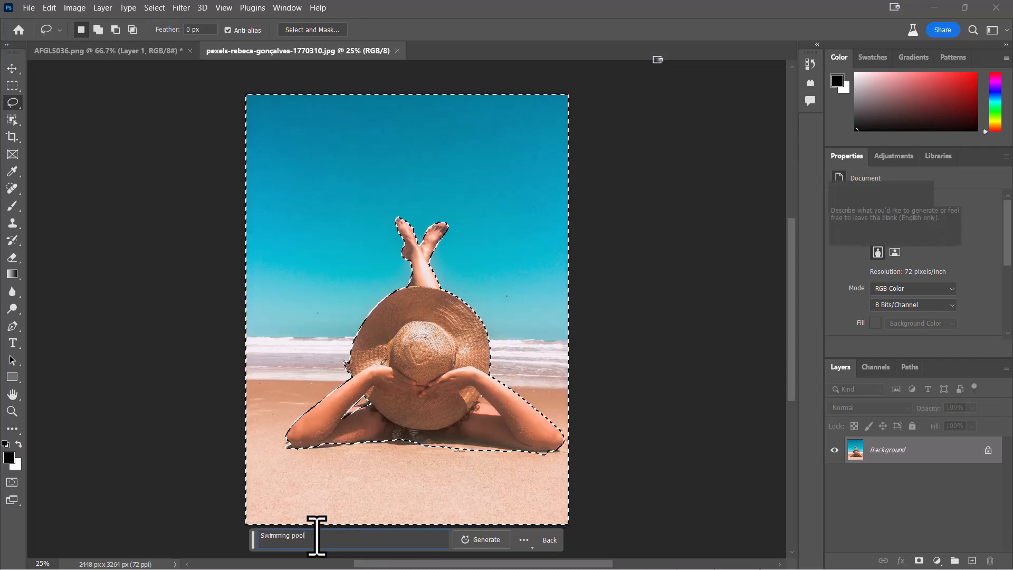
click(485, 539)
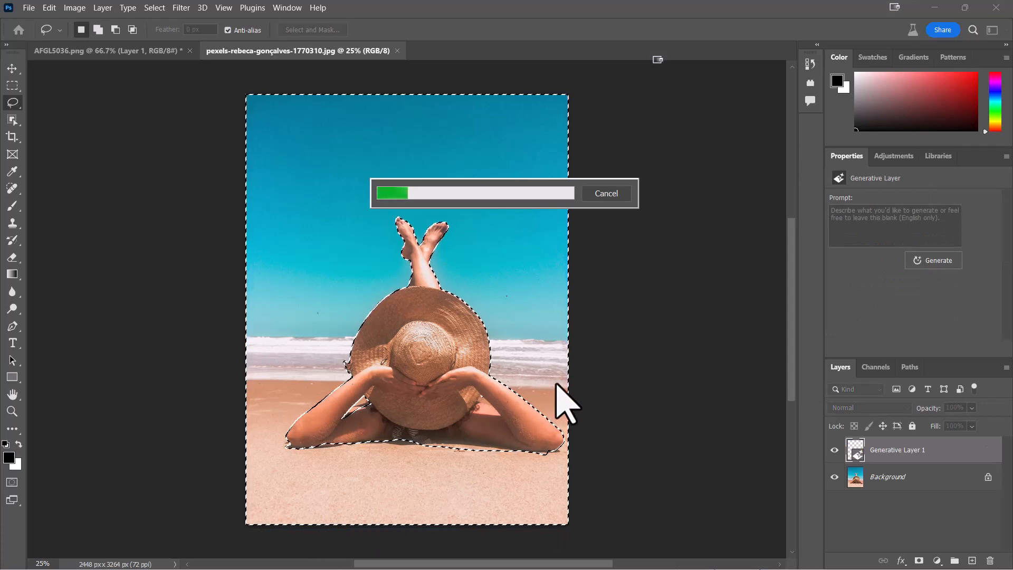
mouse_move(585, 403)
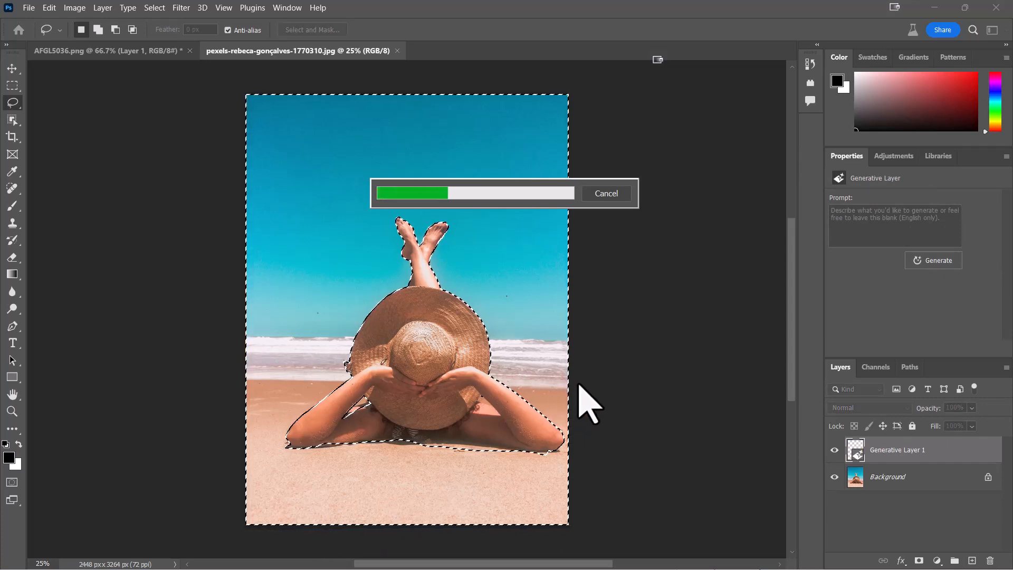
mouse_move(607, 381)
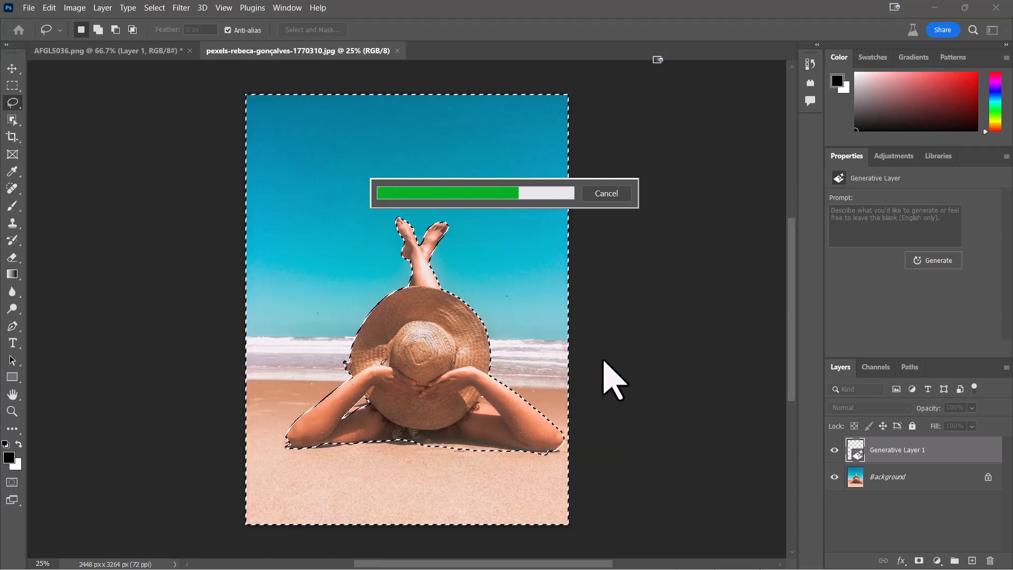
mouse_move(623, 372)
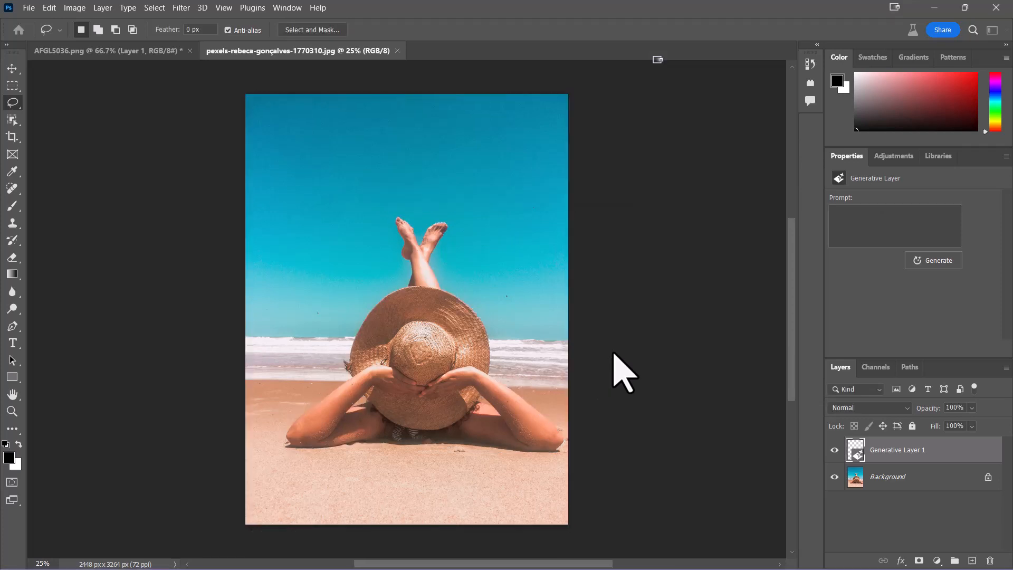
Let Generative Layer 1 finish producing the three swimming pool variations.
click(932, 259)
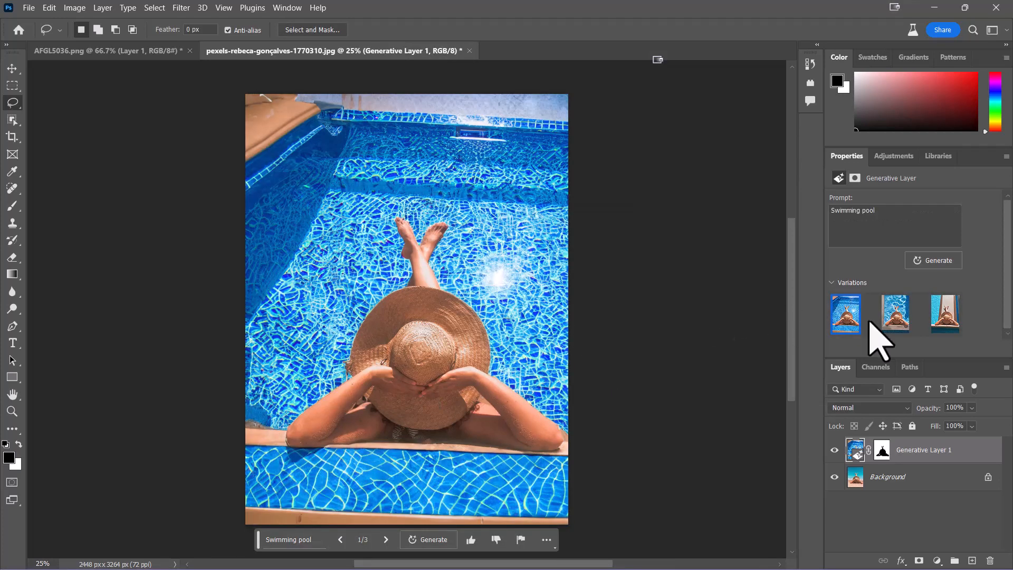
Pick the third variation, with the woman lying on the pool deck.
click(943, 314)
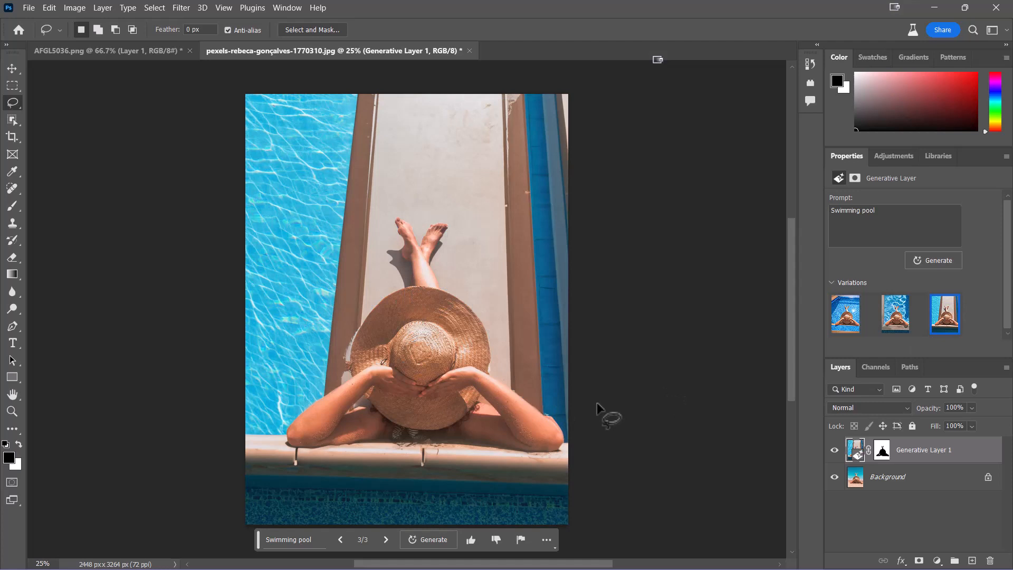
mouse_move(61, 23)
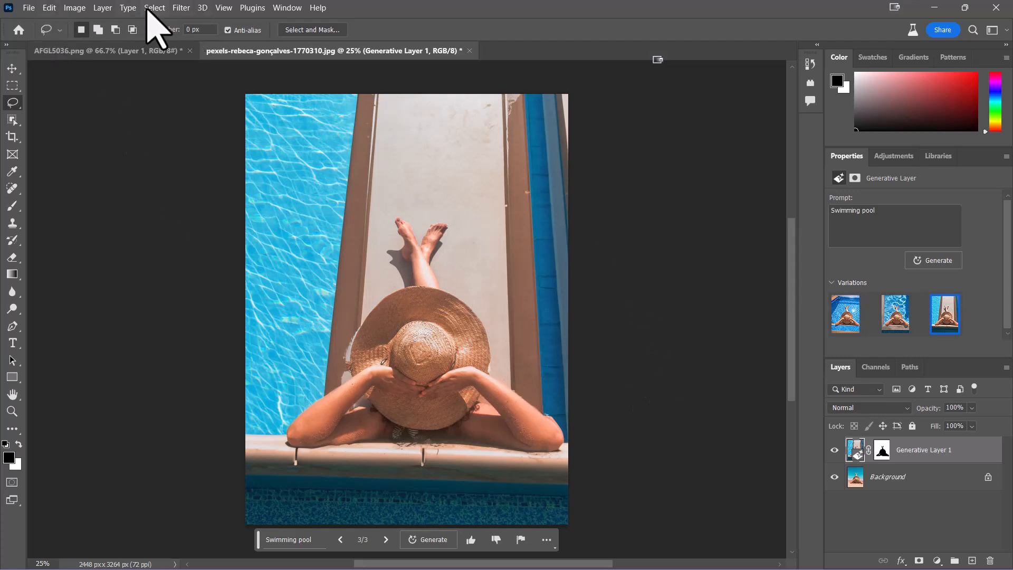
Select the entire pool image with Select > All and copy it.
click(153, 8)
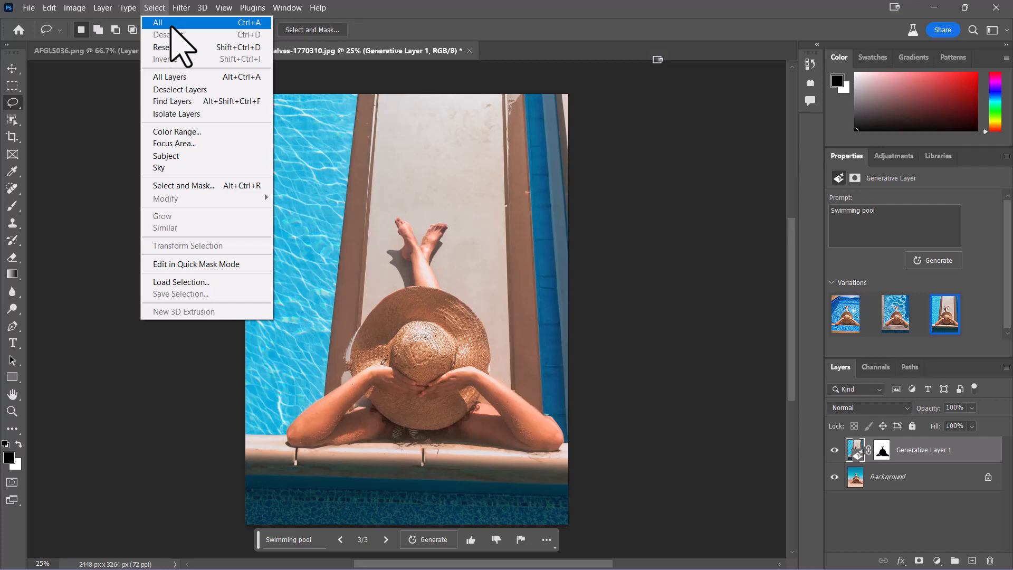
click(157, 22)
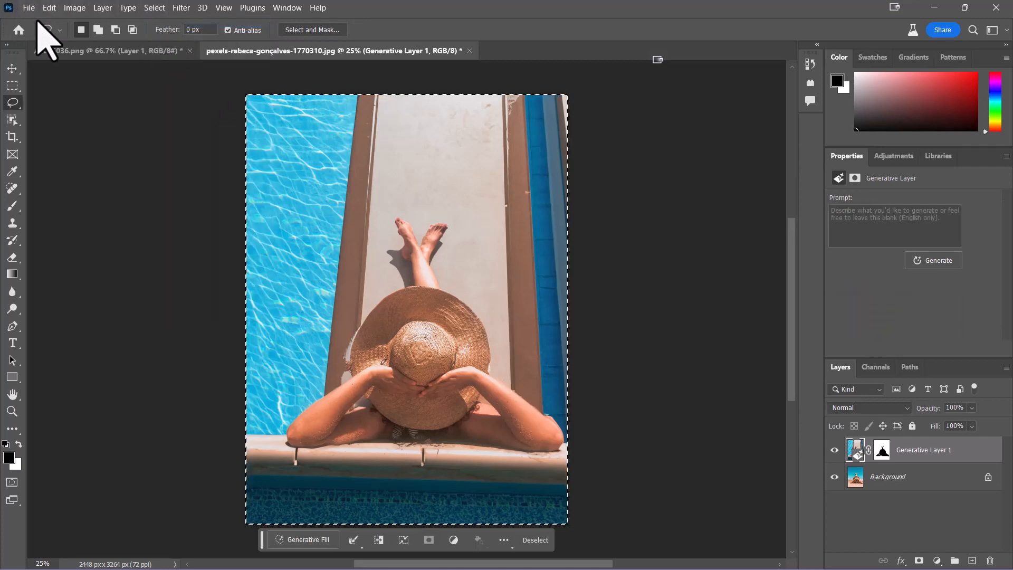
click(49, 8)
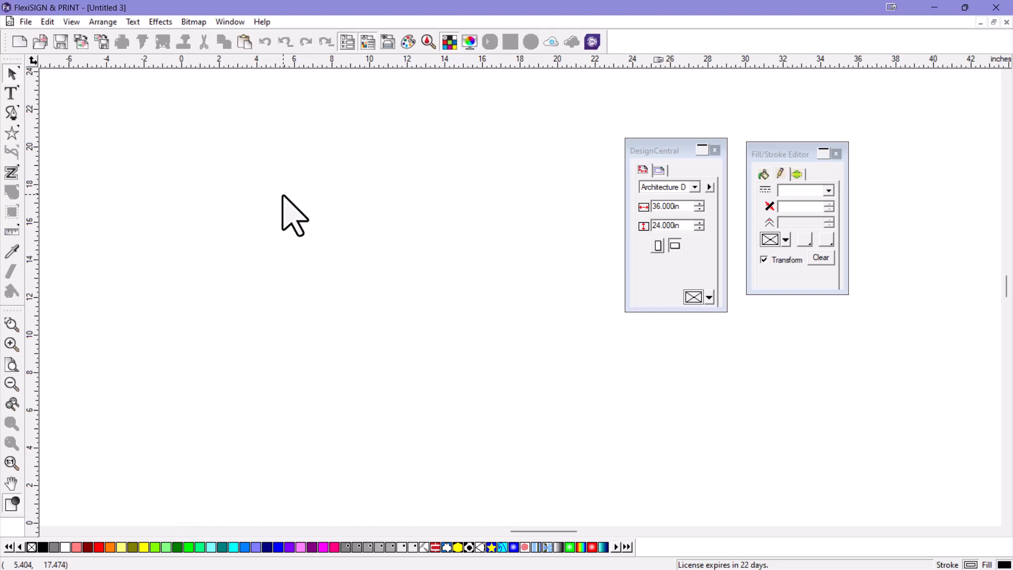
mouse_move(287, 200)
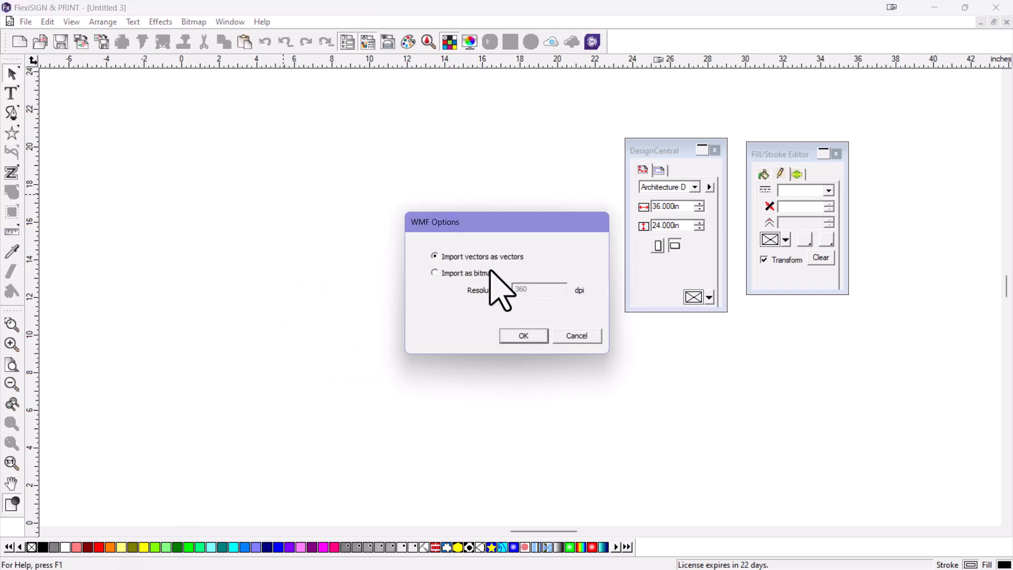
Paste the photo into FlexiSIGN using Import as bitmap in WMF Options.
click(434, 273)
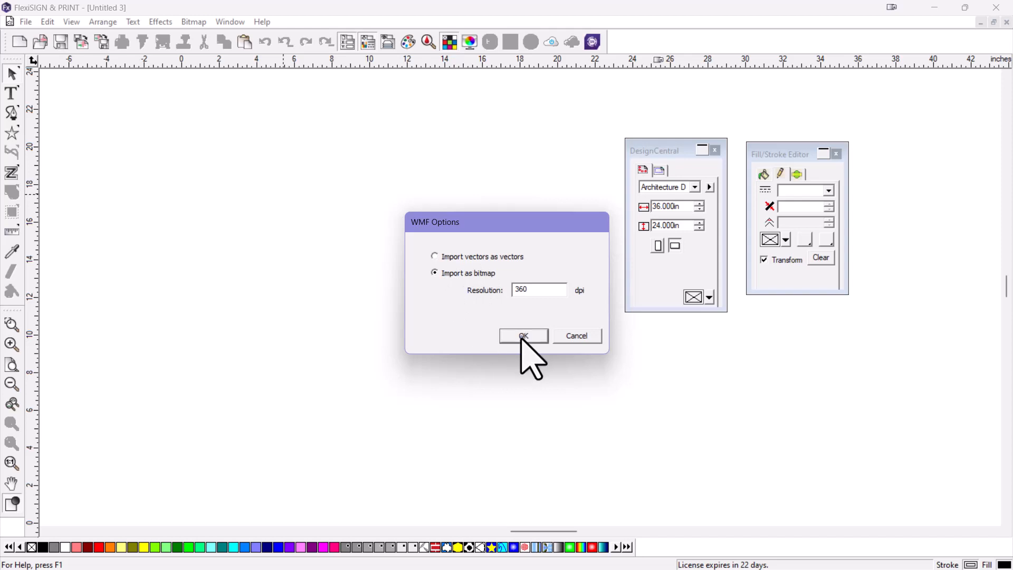
click(523, 335)
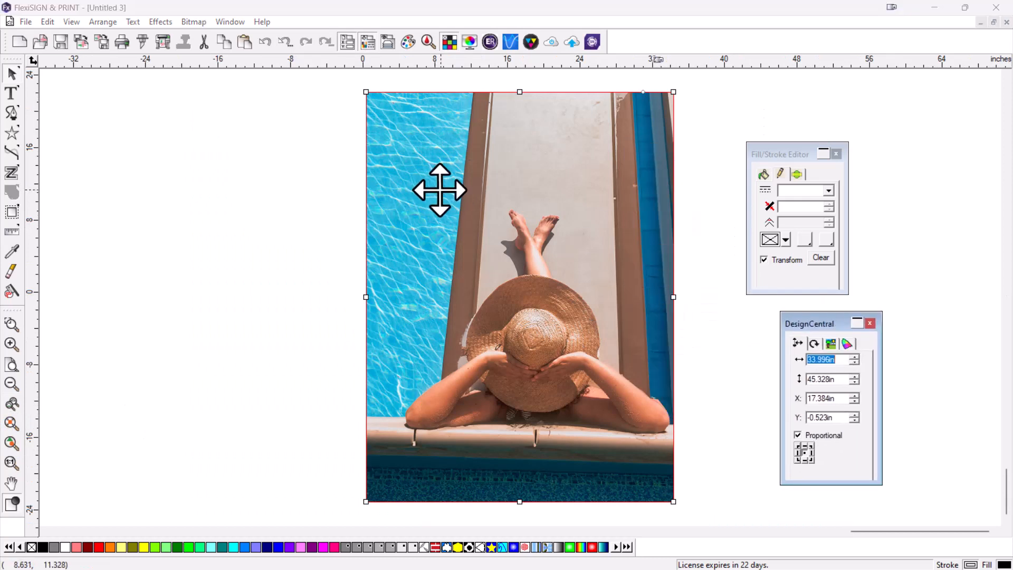
mouse_move(437, 211)
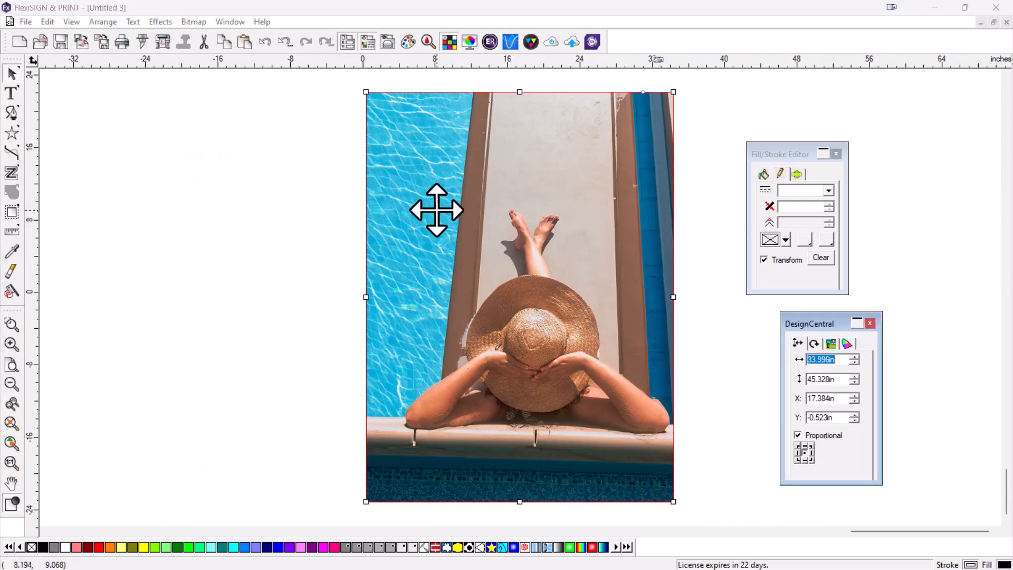